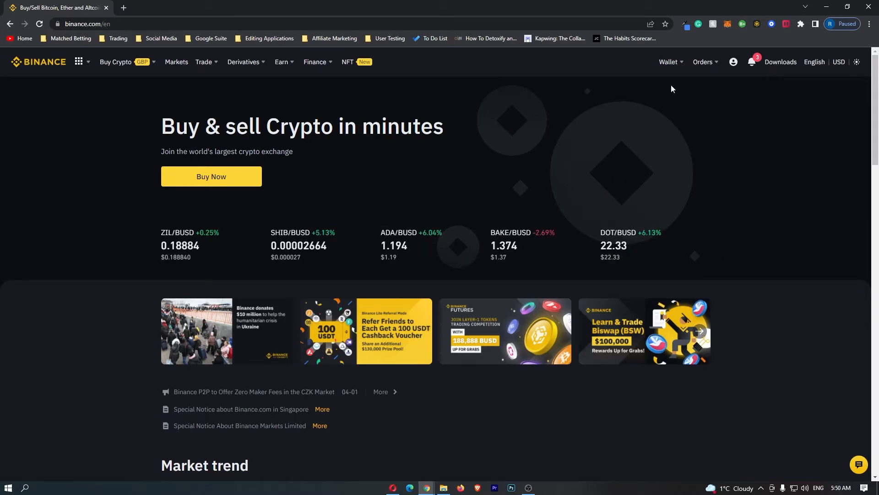
Step: Reach the Fiat and Spot wallet overview from the Wallet menu
click(667, 61)
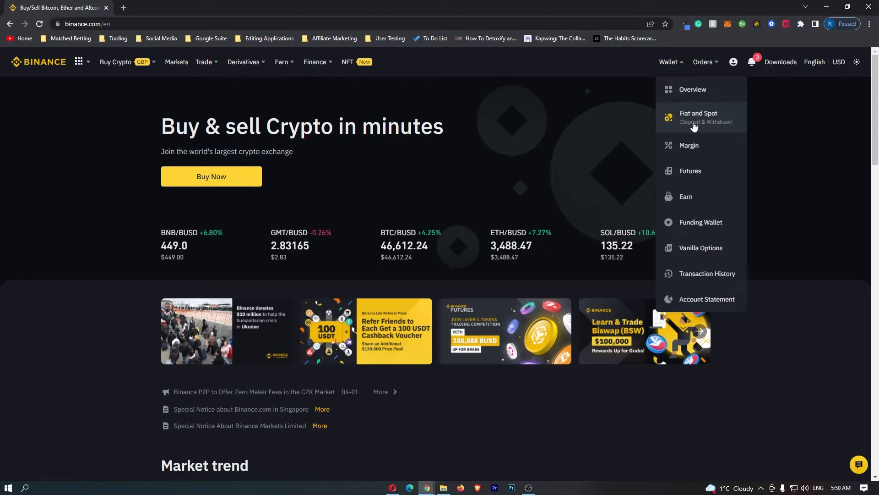
click(697, 117)
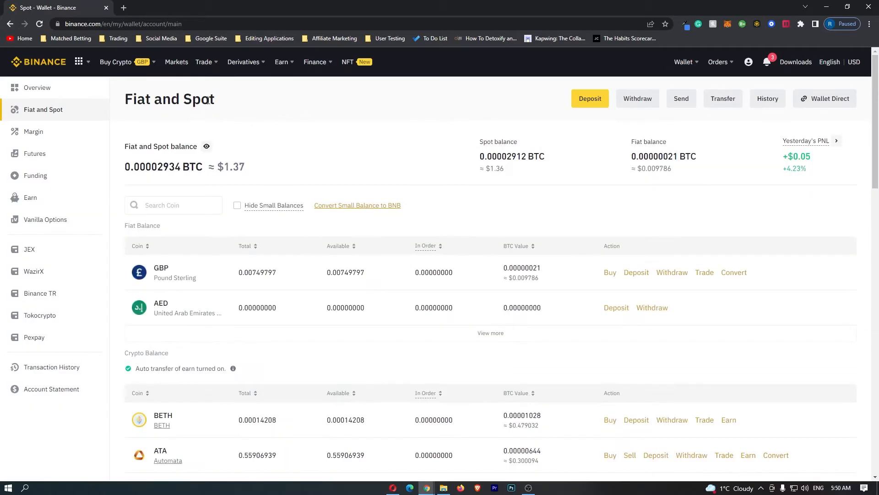
triple_click(168, 99)
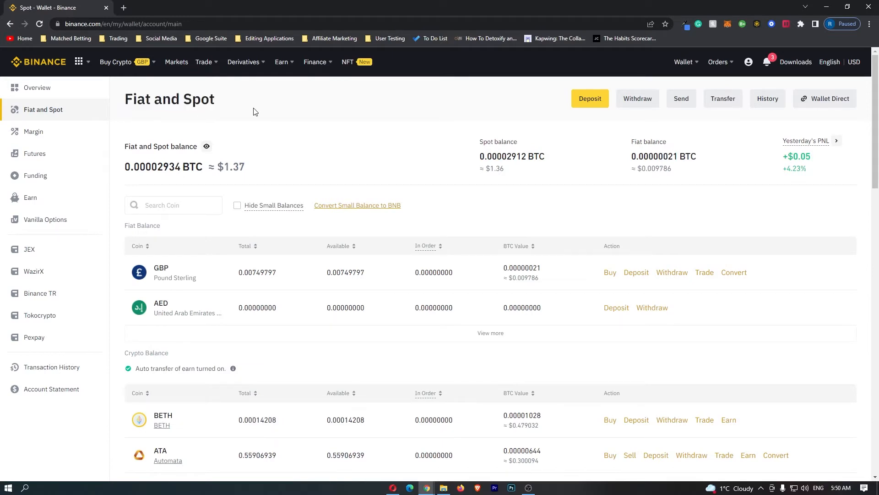
scroll(down, 3)
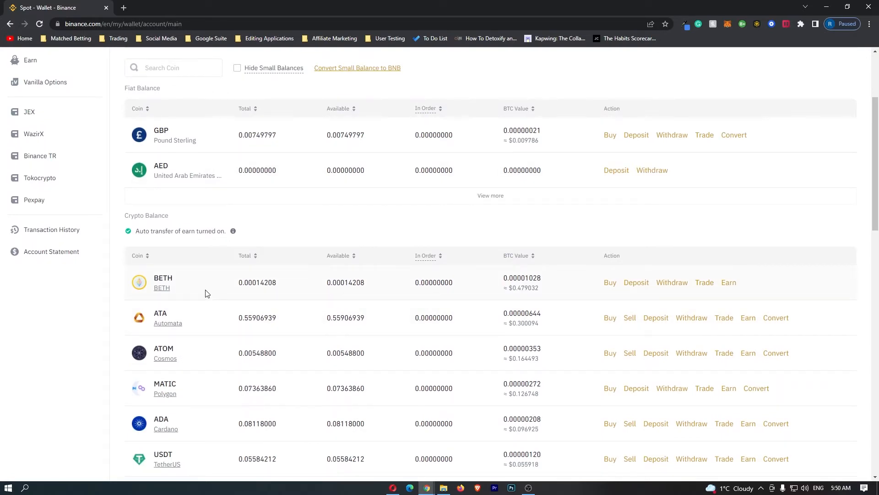
scroll(down, 3)
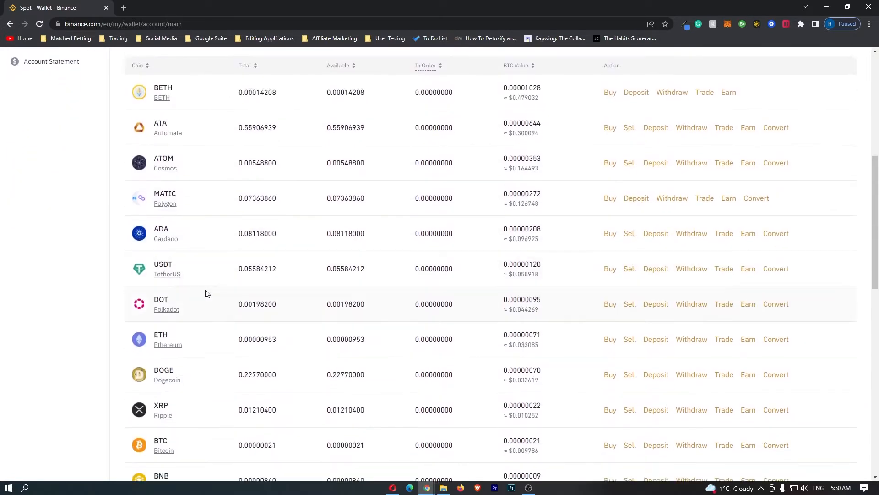
scroll(down, 3)
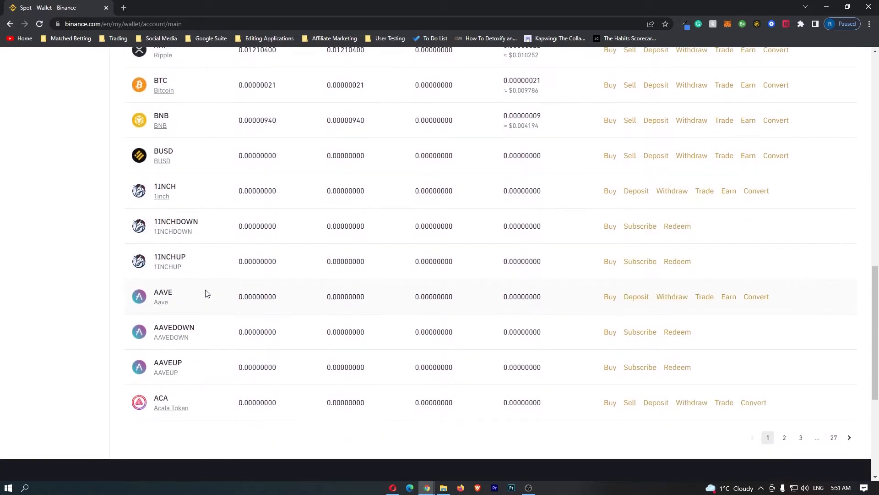
scroll(down, 3)
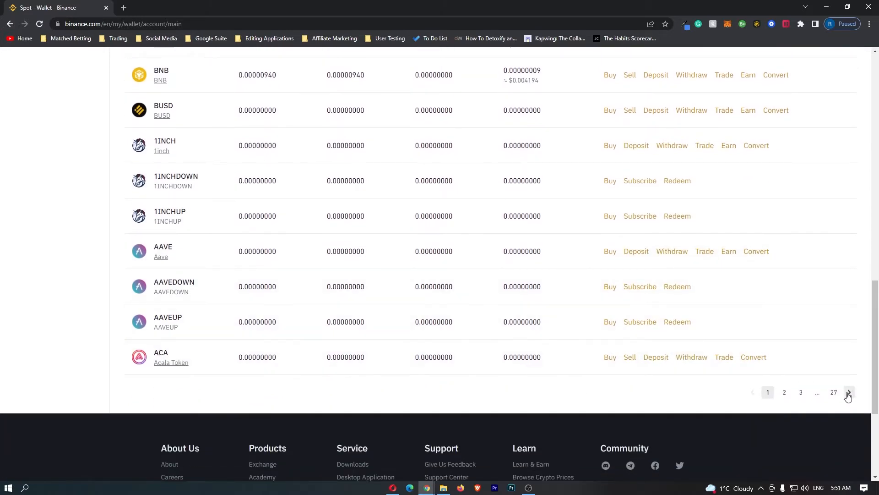
mouse_move(808, 404)
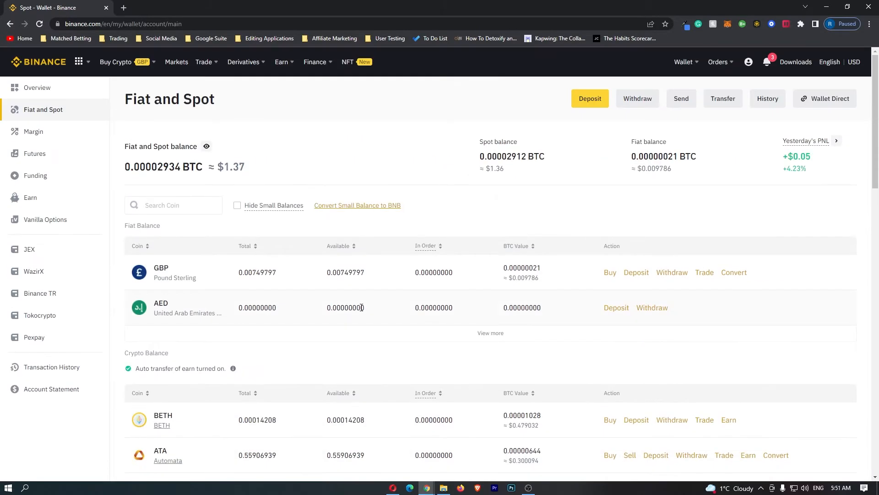
mouse_move(191, 231)
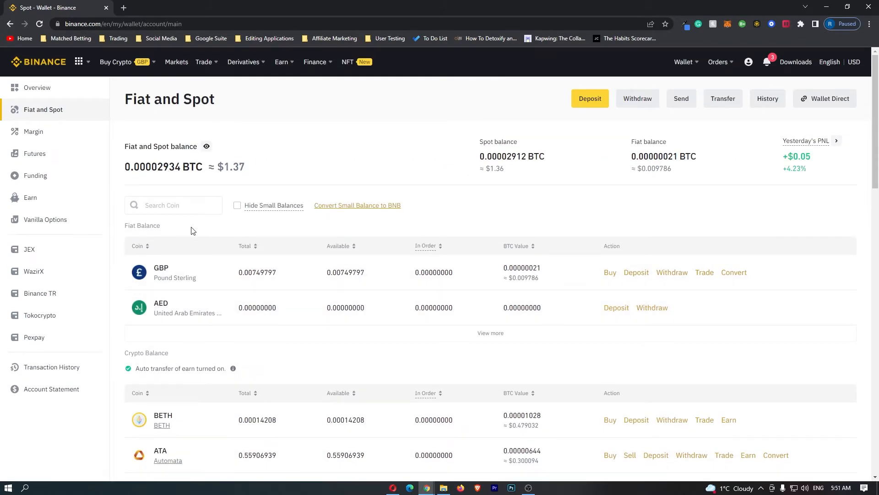
Step: Filter the wallet balances by searching 'luna' so only the LUNA row shows
click(174, 204)
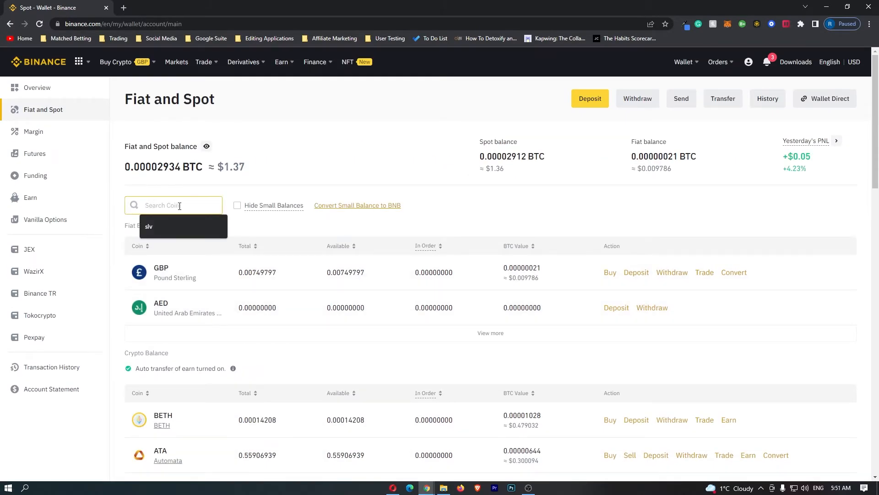
text(luna)
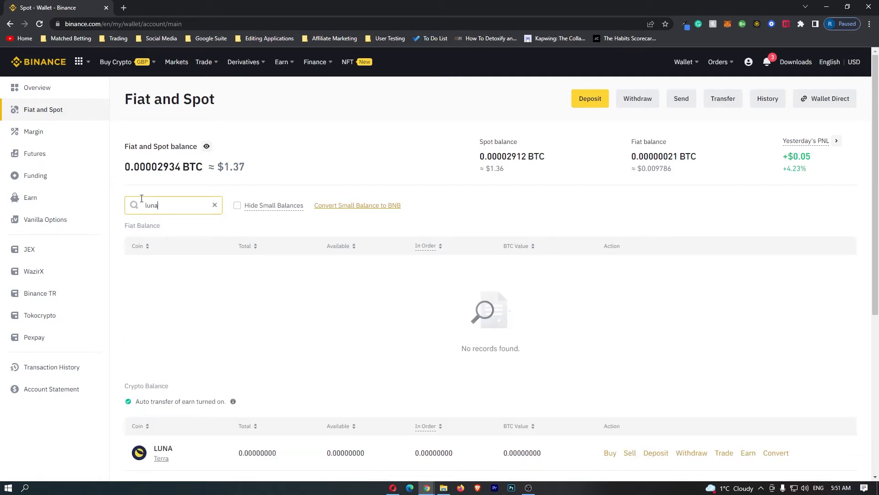
scroll(down, 3)
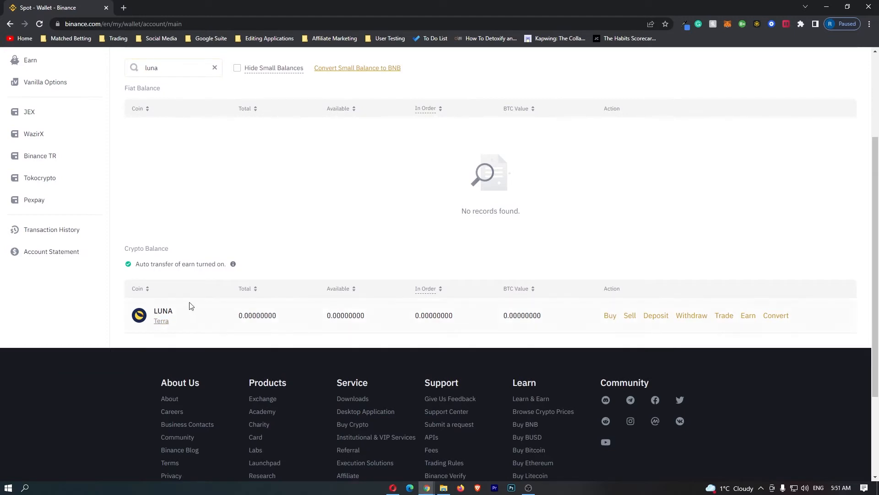
mouse_move(162, 307)
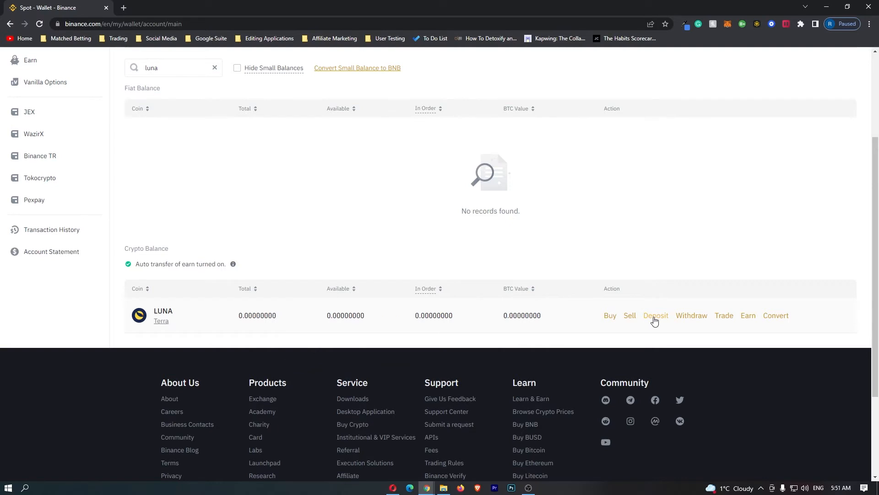
Step: Start a deposit from the LUNA row, landing on Deposit Crypto with LUNA preselected
click(656, 315)
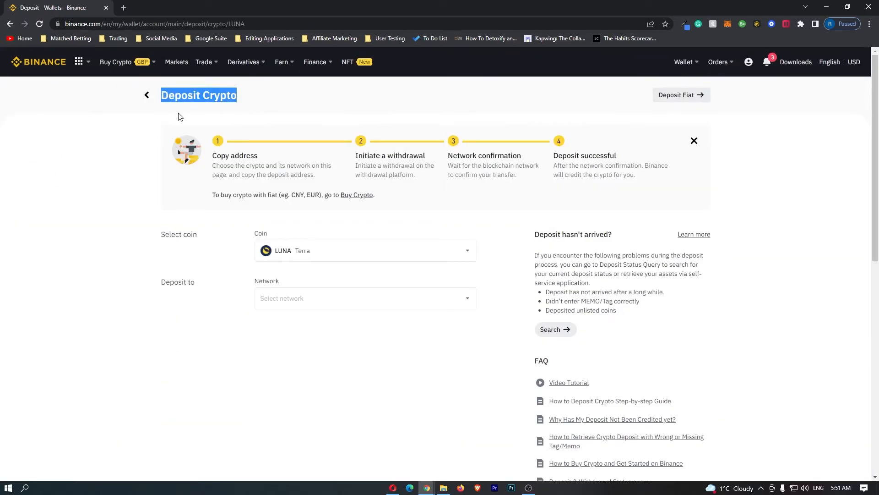
mouse_move(306, 274)
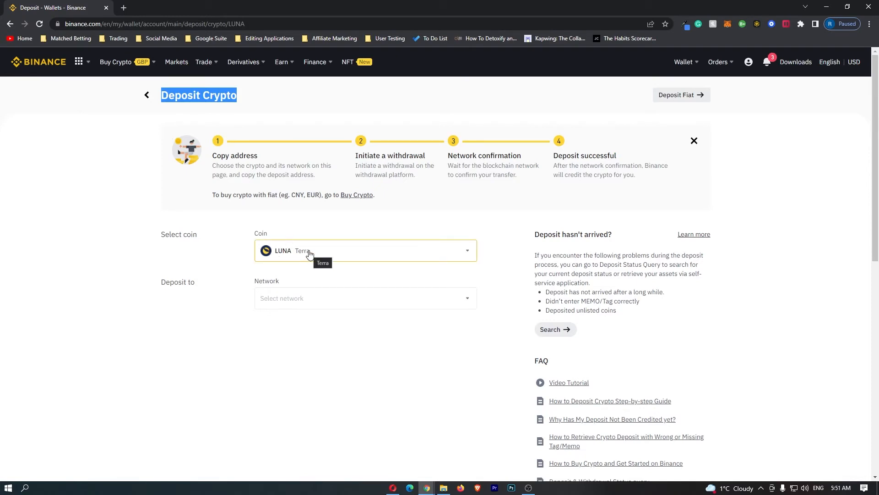
mouse_move(249, 286)
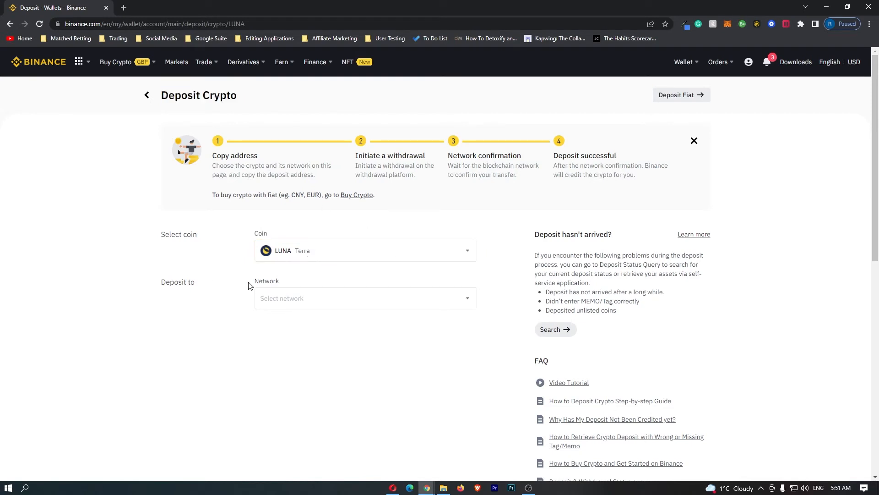
click(365, 297)
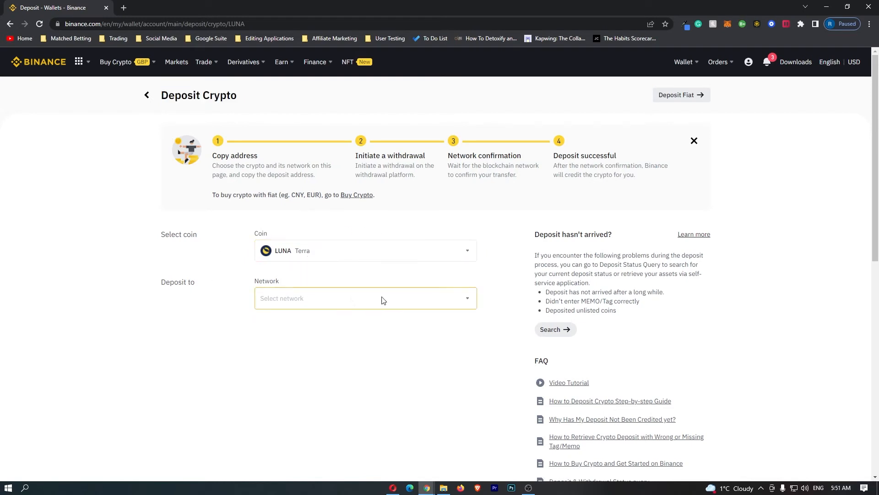
Step: Choose Ethereum (ERC20) as the deposit network so the LUNA deposit address appears
click(364, 298)
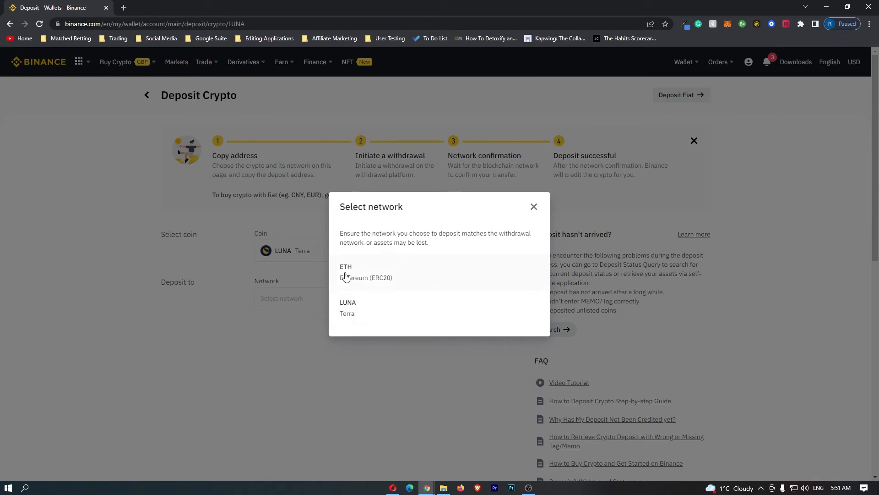
mouse_move(409, 307)
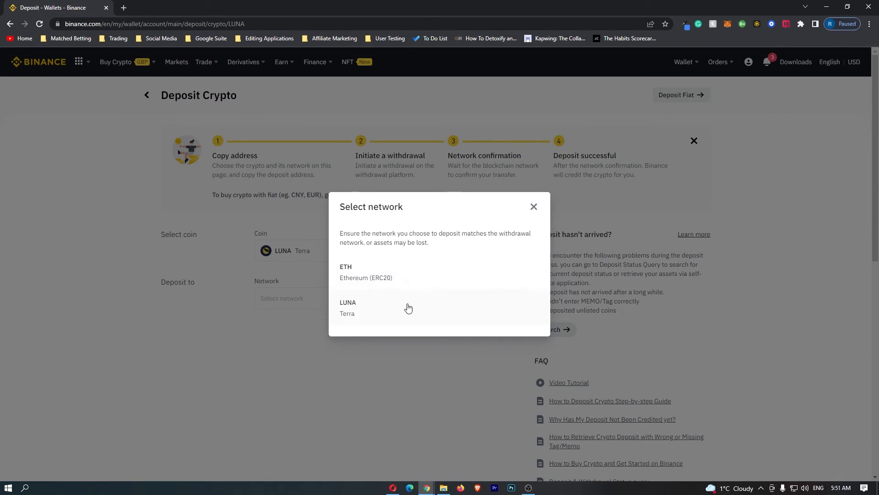
mouse_move(358, 271)
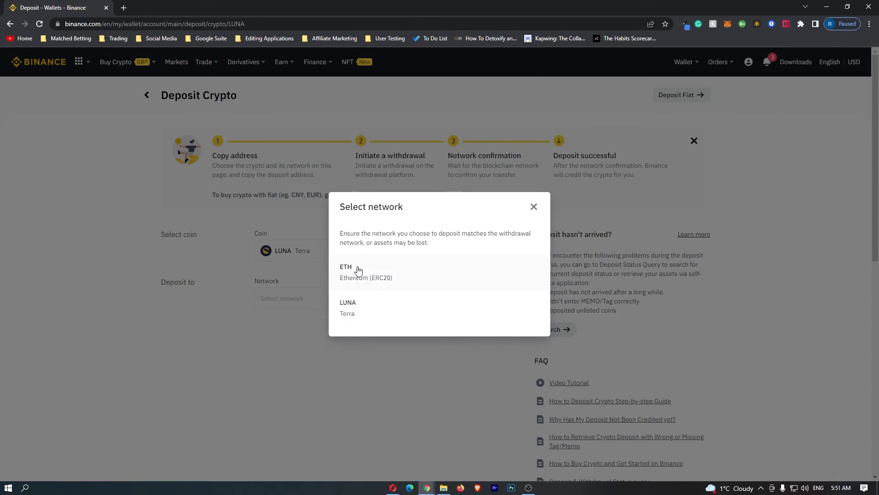
click(348, 308)
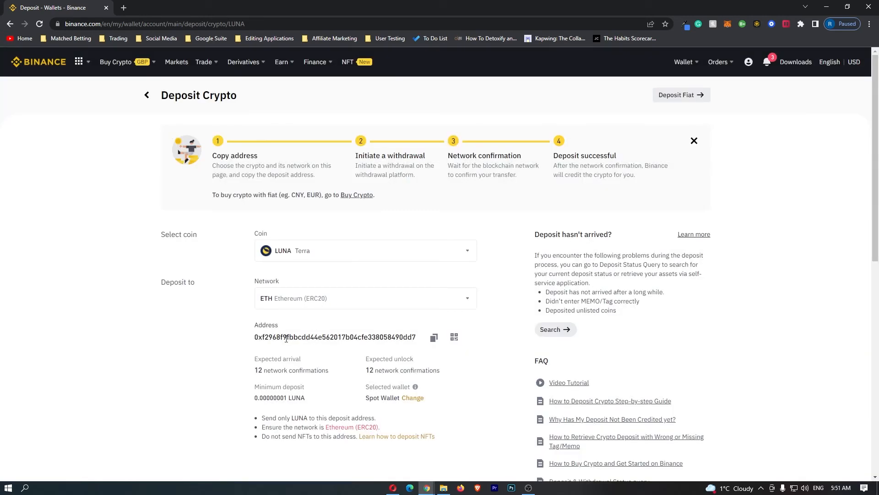
click(365, 298)
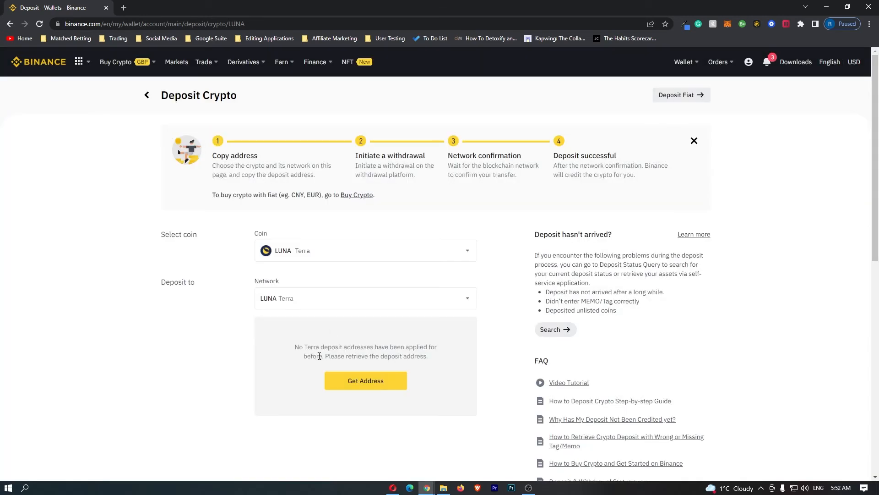
mouse_move(291, 352)
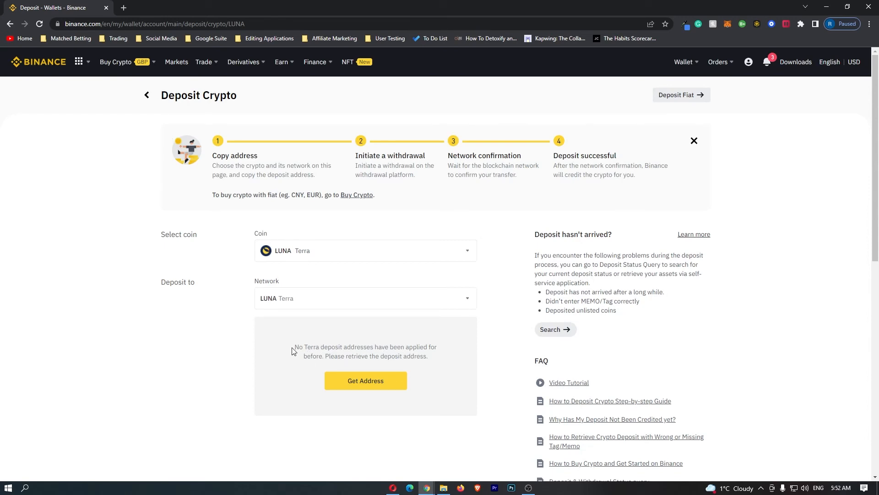
drag(294, 346, 432, 346)
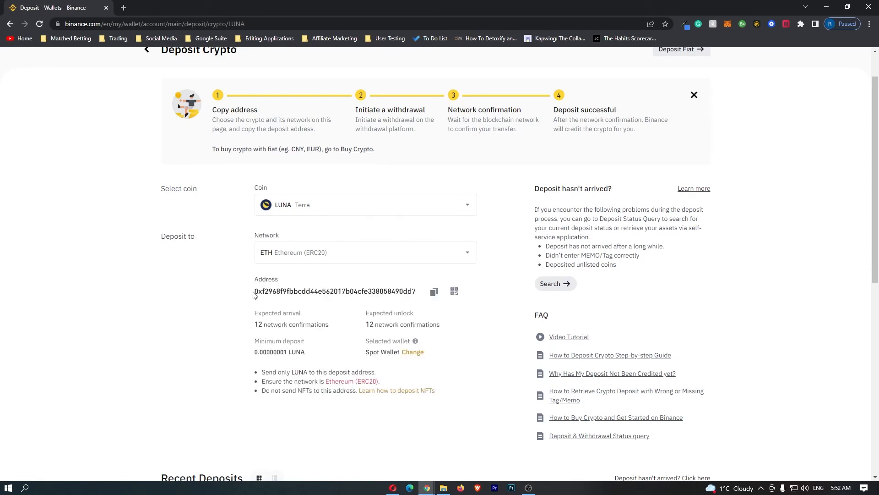
Step: Select and copy the LUNA ERC20 deposit address to the clipboard
double_click(335, 292)
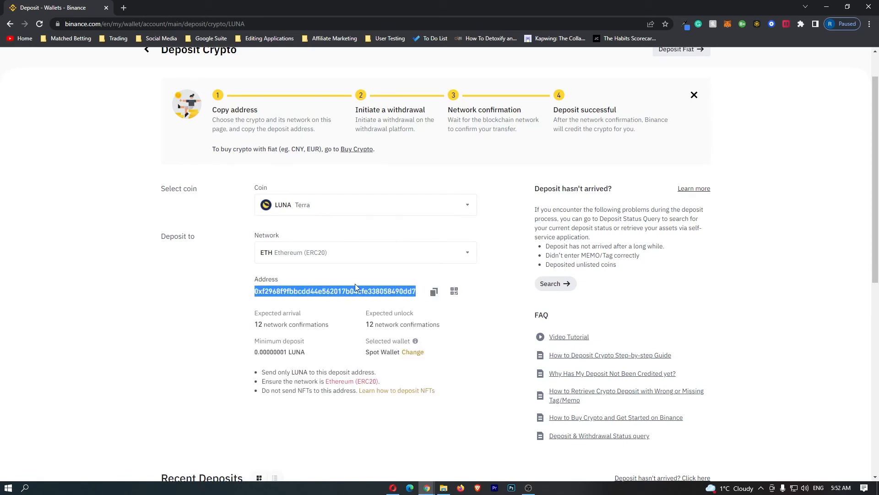
mouse_move(434, 291)
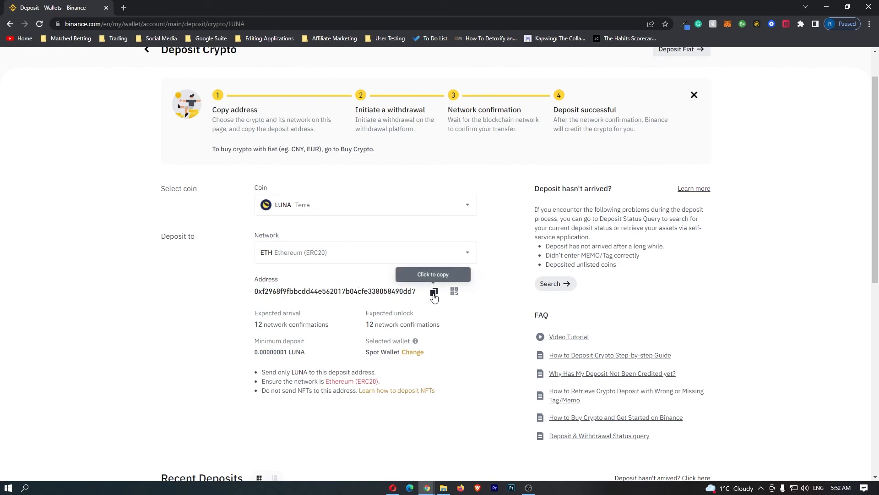
click(454, 291)
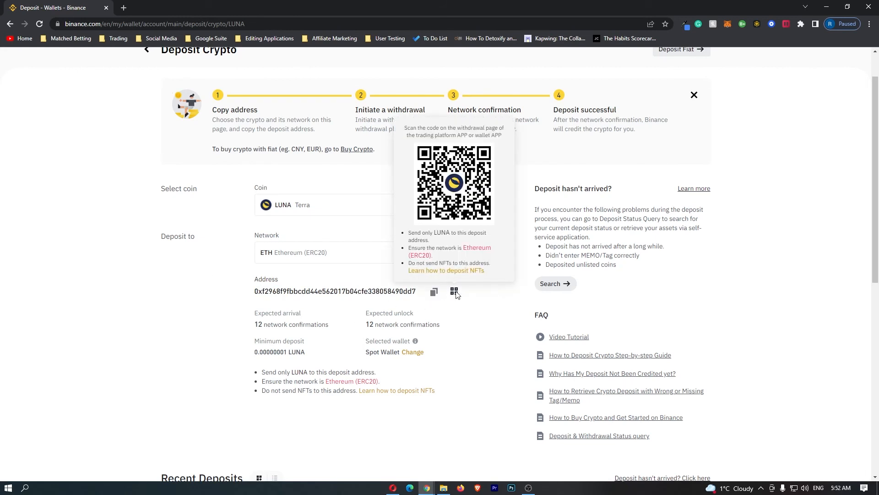